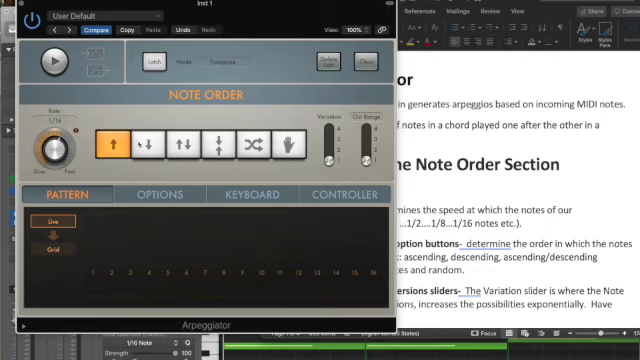
Step: Cycle the Arpeggiator note order through down, up/down, random and manual
left_click(186, 144)
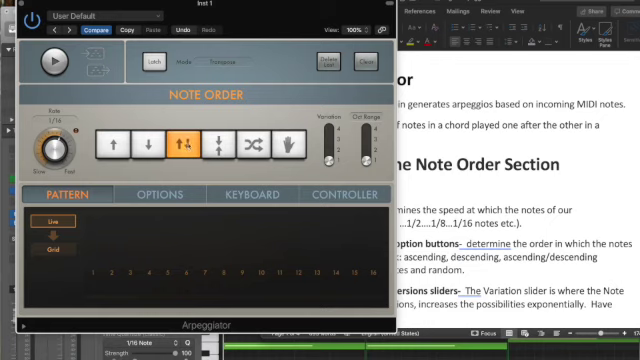
left_click(251, 145)
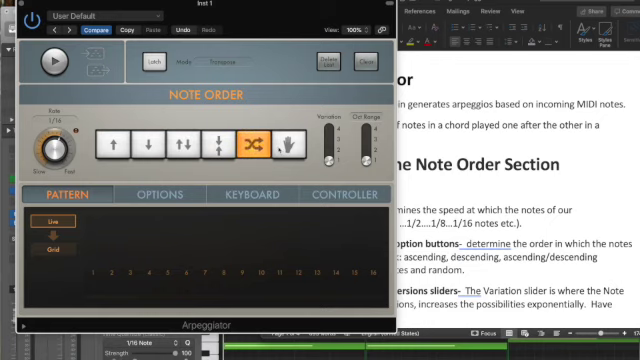
left_click(285, 145)
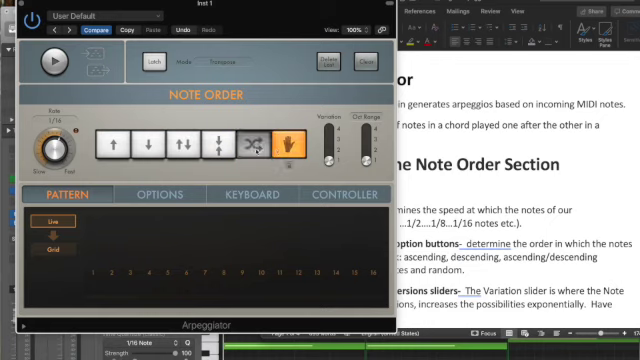
left_click(252, 144)
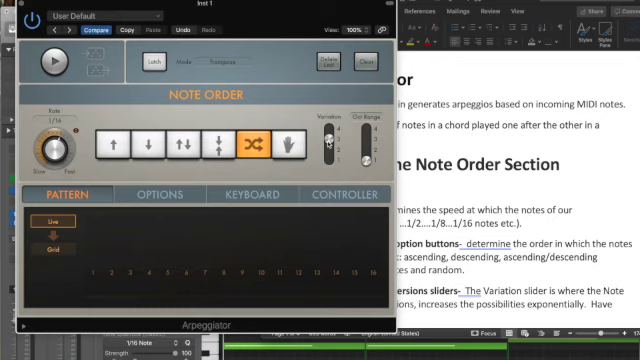
Step: Change the Arpeggiator note order to up-and-down
left_click(153, 145)
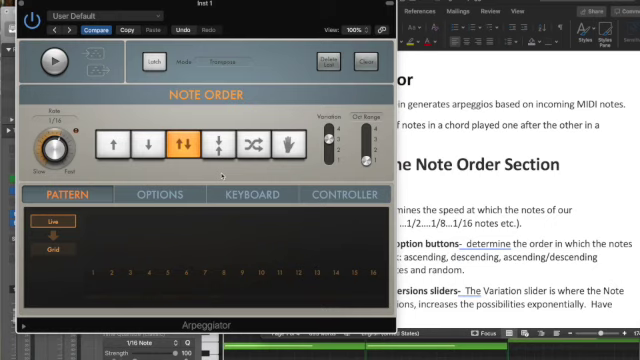
mouse_move(133, 193)
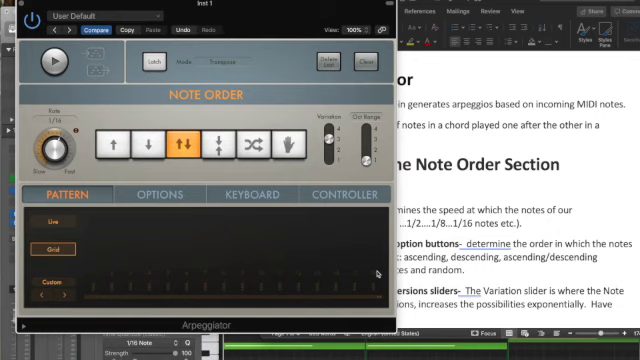
mouse_move(105, 274)
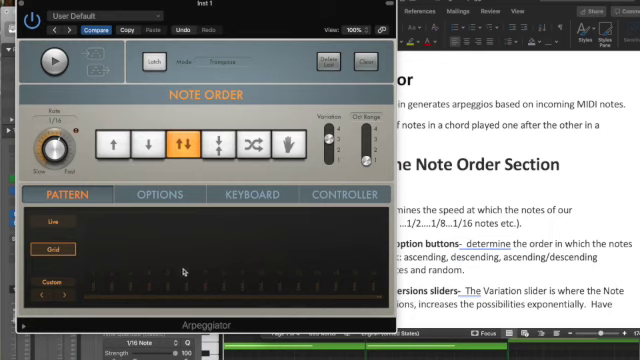
Step: Start filling the step grid with notes on odd steps 1 through 15
left_click(90, 262)
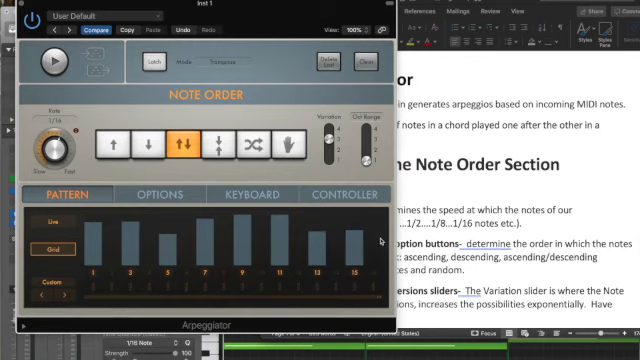
mouse_move(382, 240)
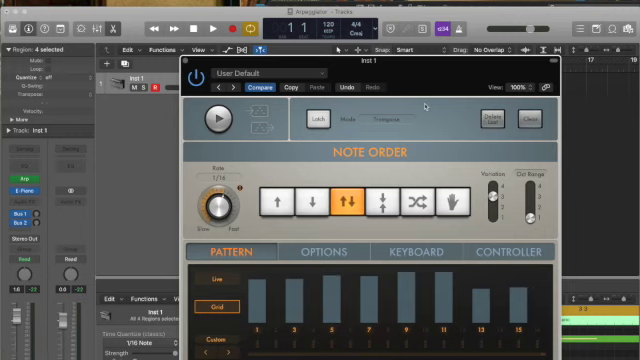
Step: Remove steps from the Arpeggiator grid pattern
left_click(212, 117)
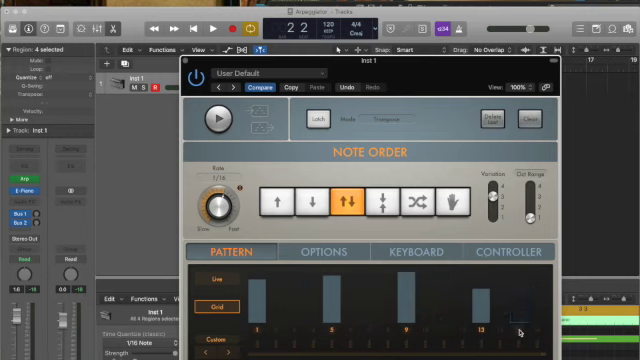
left_click(205, 17)
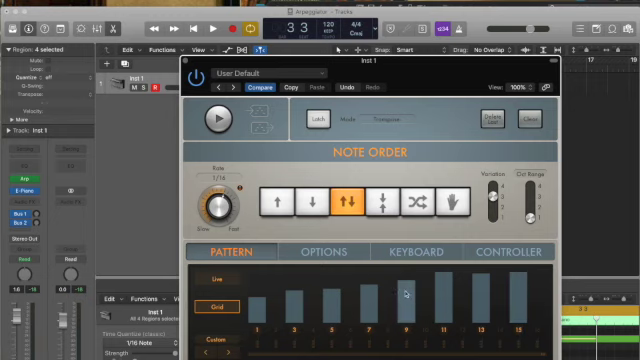
Step: Adjust step 9's velocity as part of the rising velocity ramp
left_click(213, 118)
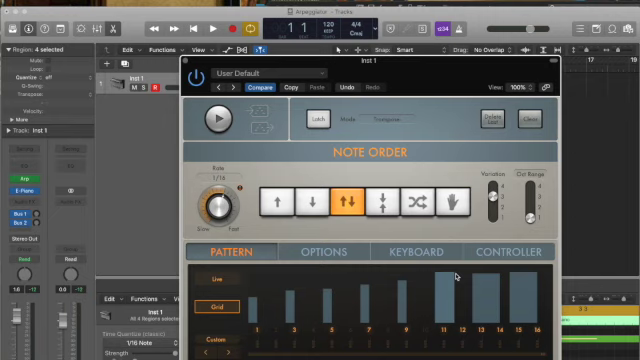
mouse_move(451, 279)
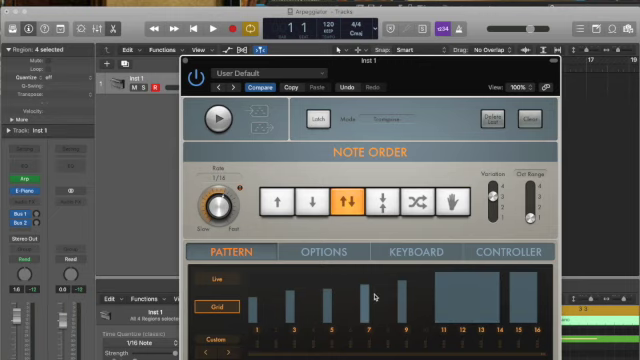
Step: Edit a grid step and tie step 14 into the long note
left_click(211, 120)
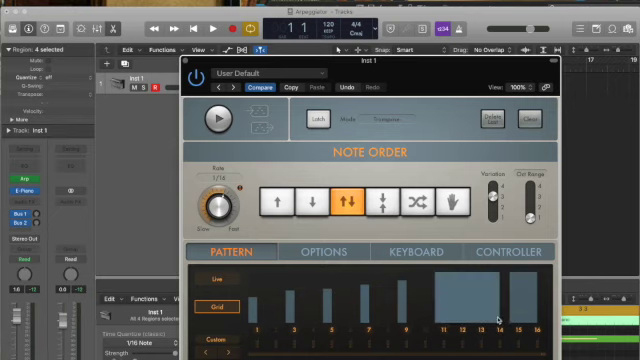
left_click(490, 290)
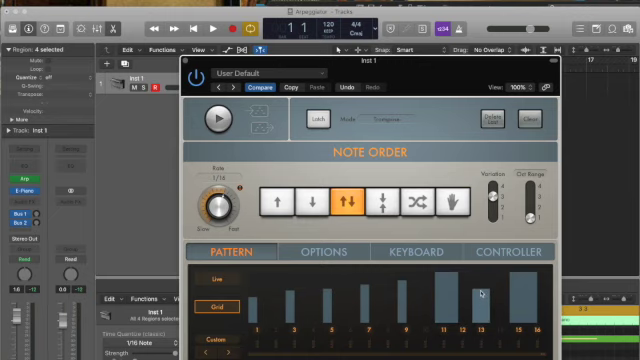
Step: Raise step 13's velocity near full strength as a separate note
left_click_drag(467, 300, 472, 280)
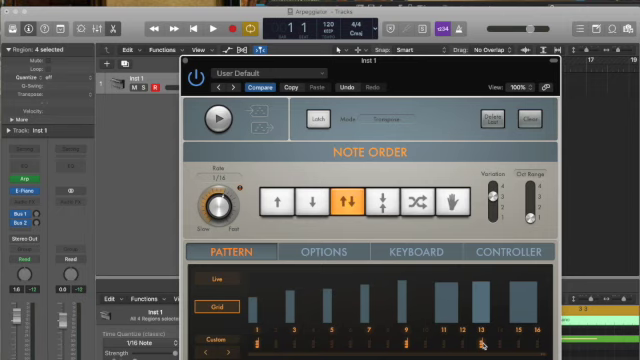
Step: Load an eight-step Grooving Velocity factory pattern with a loud first step
left_click(214, 120)
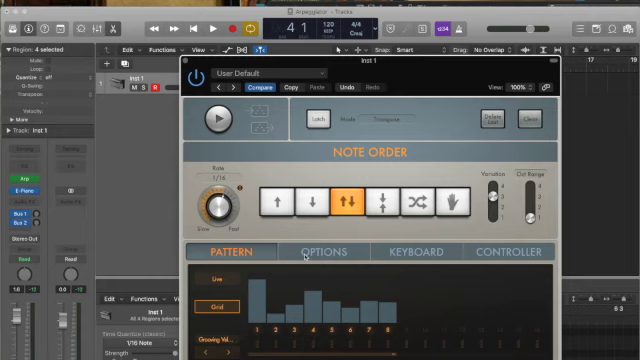
Step: Edit step 4 of the eight-step grid, making the pattern Custom
left_click(211, 119)
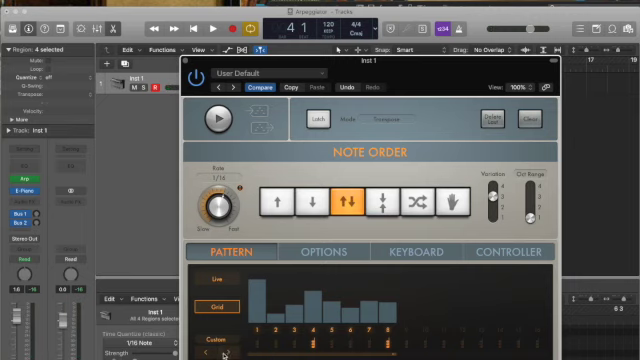
Step: Browse the Factory submenu of the pattern presets list
left_click(225, 348)
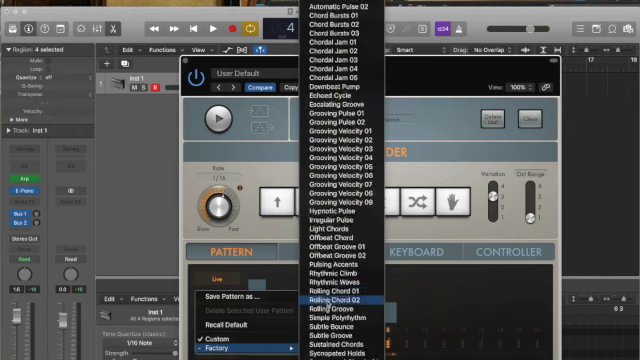
scroll("down", 3)
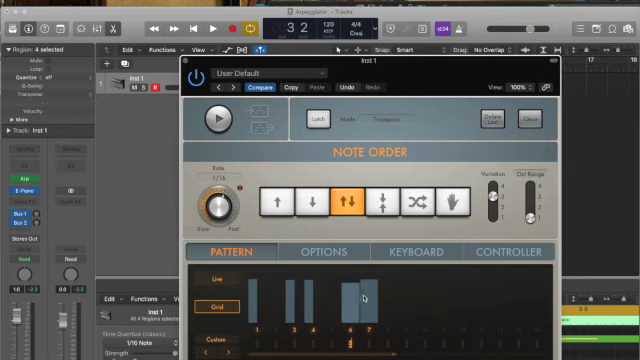
Step: Switch the Arpeggiator pattern to Live, clearing all sixteen grid steps
left_click(370, 300)
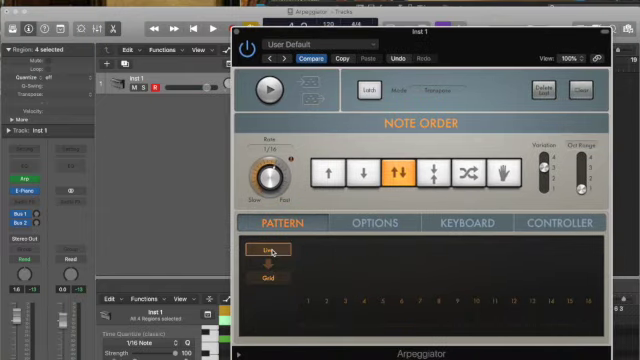
Step: Try ascending note order, then set the Arpeggiator note order to Down
left_click(328, 172)
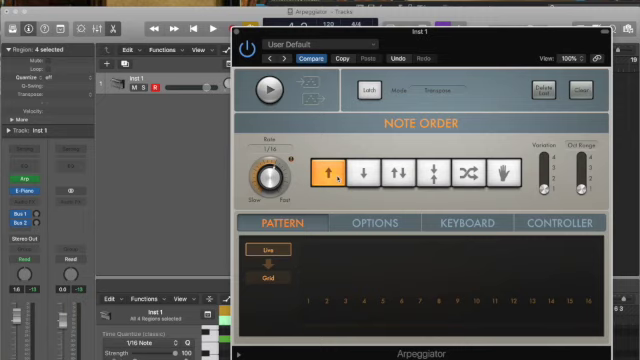
left_click(268, 90)
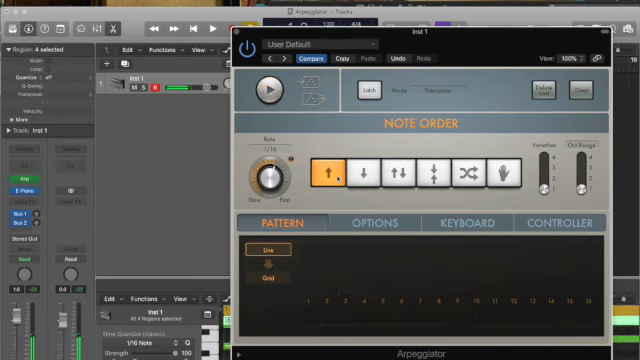
left_click(367, 172)
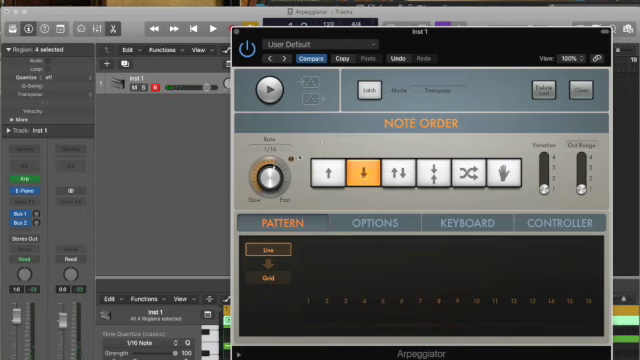
Step: Restart playback and set the Arpeggiator note order to Random
left_click(265, 92)
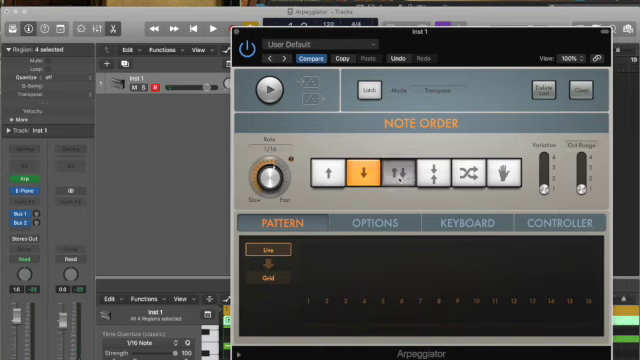
left_click(398, 174)
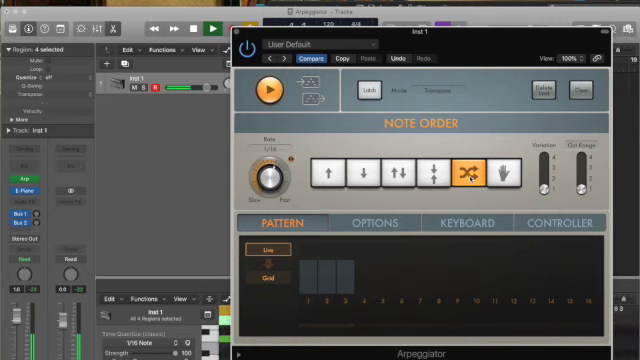
left_click(508, 173)
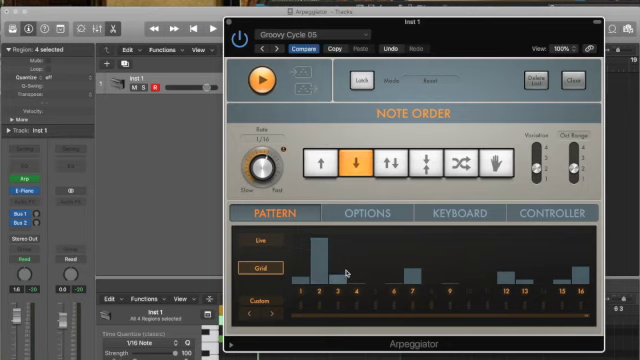
mouse_move(487, 272)
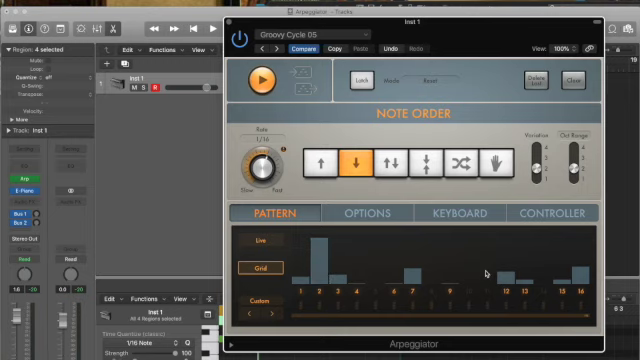